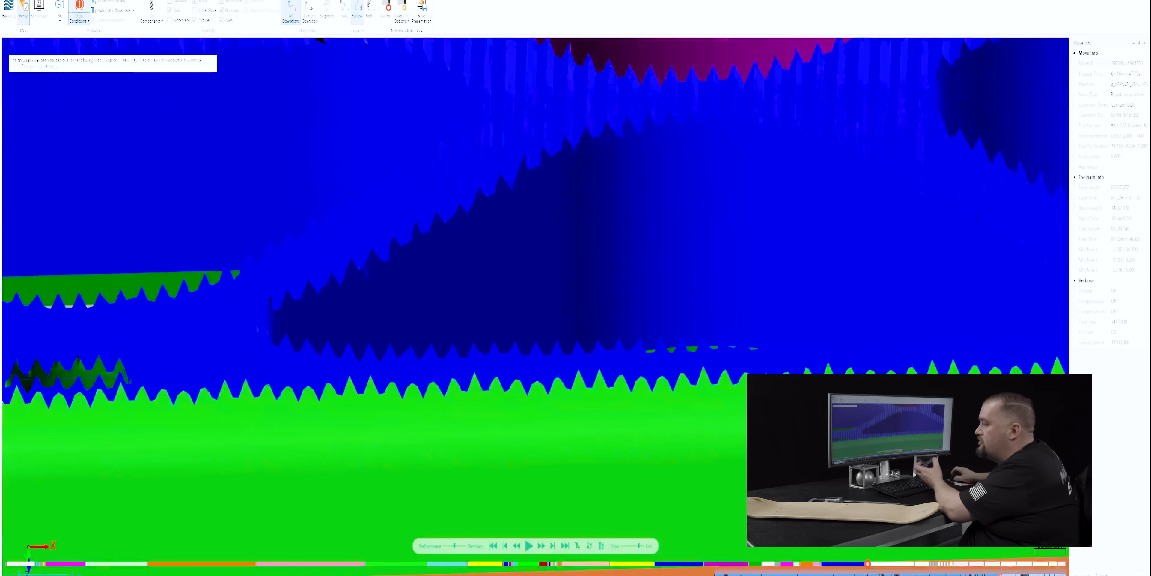
# - Fit the deck in view and run the simulation to the toolpath's end
pyautogui.click(528, 545)
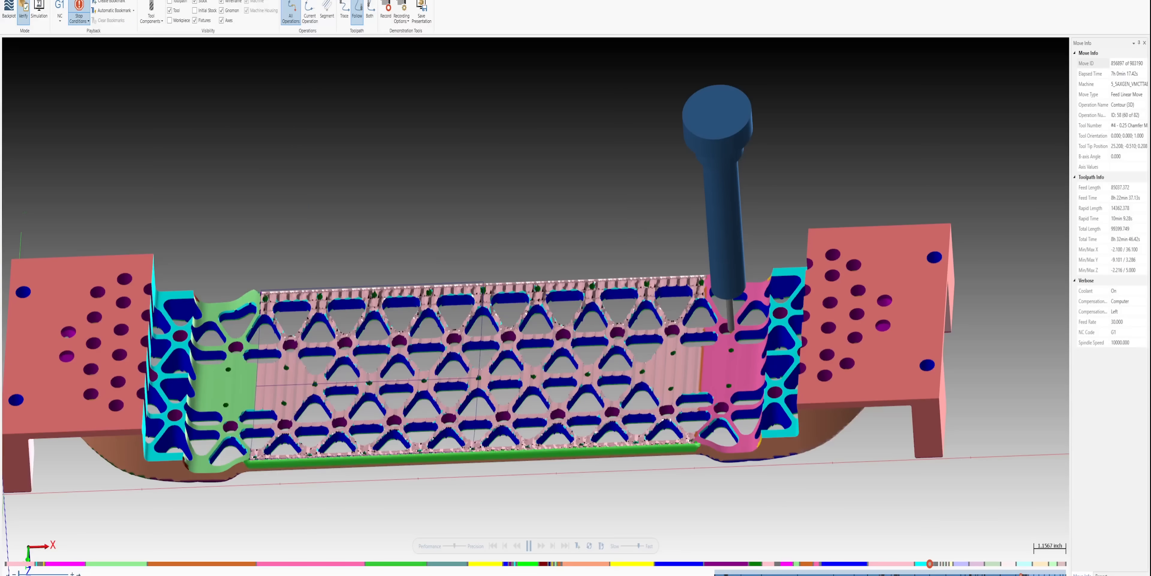